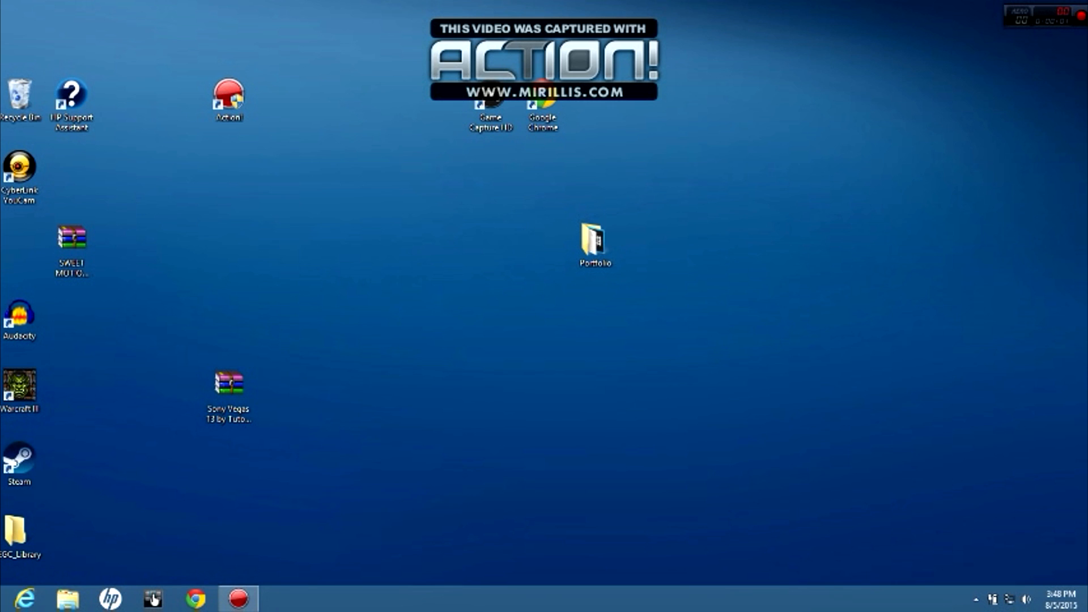
Relocate the Sony Vegas 13 .rar to the desktop's top middle and briefly preview its contents in WinRAR
left_click(227, 388)
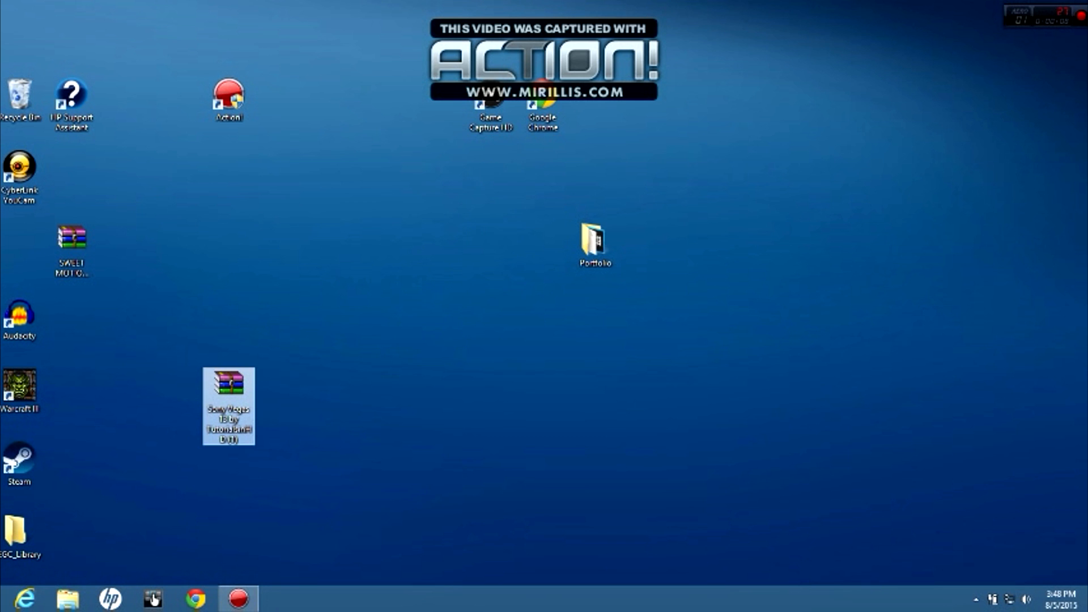
left_click_drag(229, 406, 490, 187)
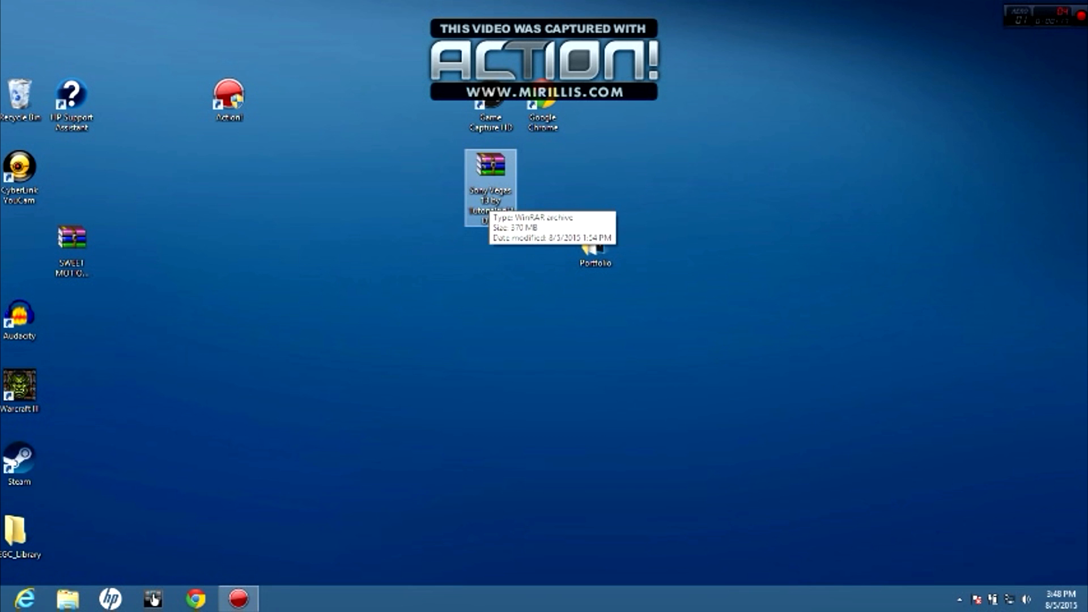
double_click(487, 169)
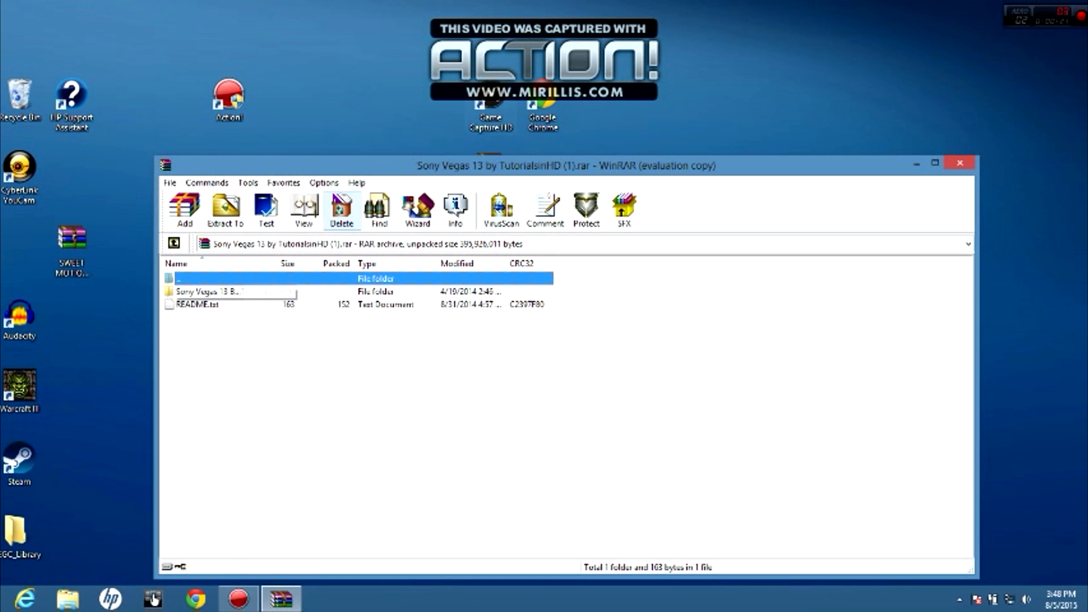
left_click(962, 163)
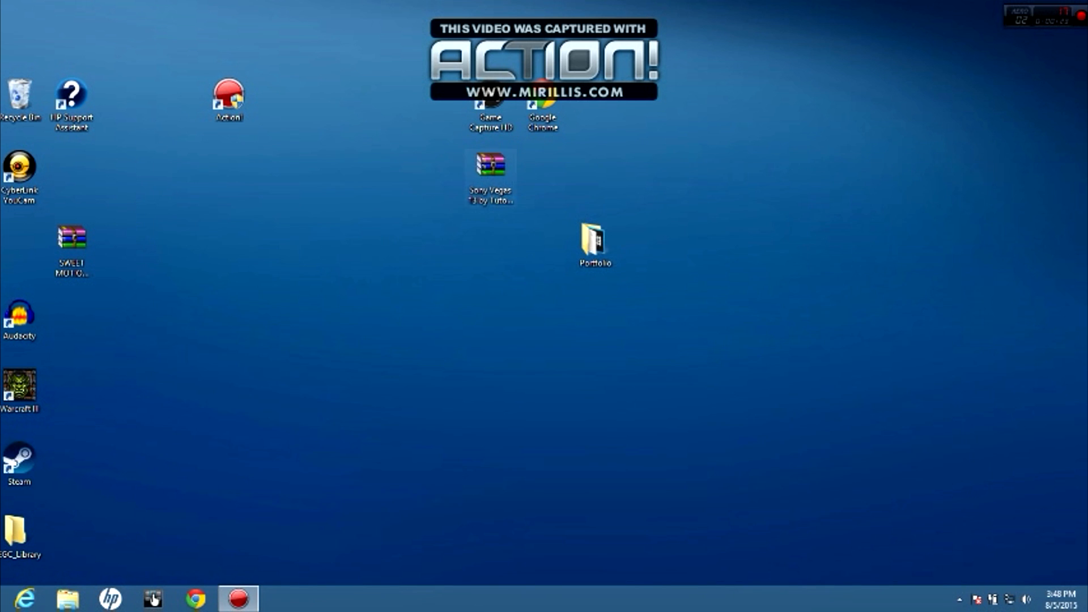
Extract the Sony Vegas 13 archive here, producing the Sony Vegas folder and README on the desktop
right_click(490, 170)
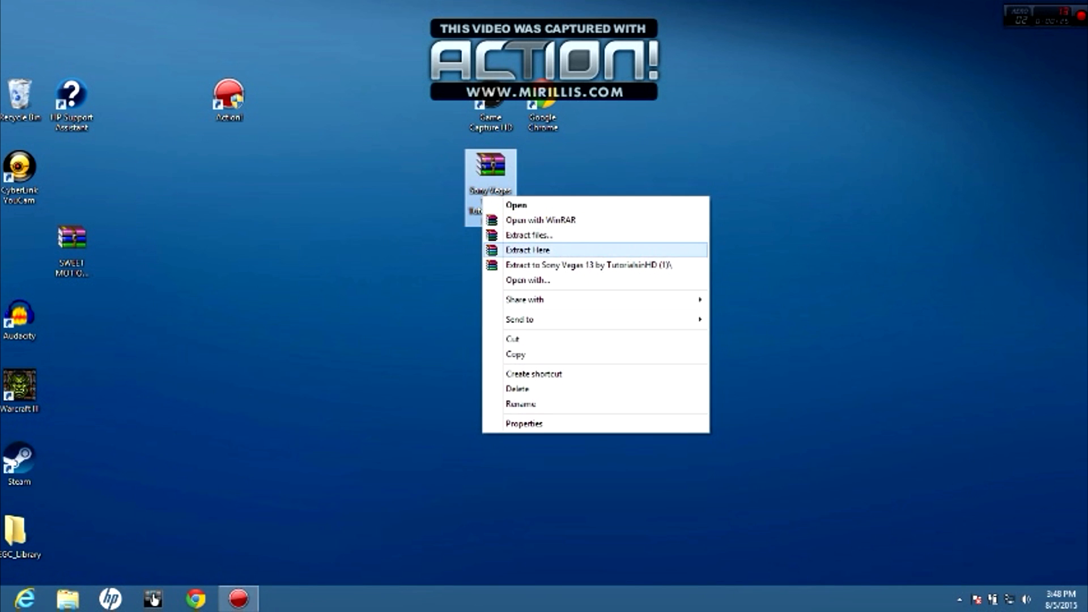
left_click(530, 249)
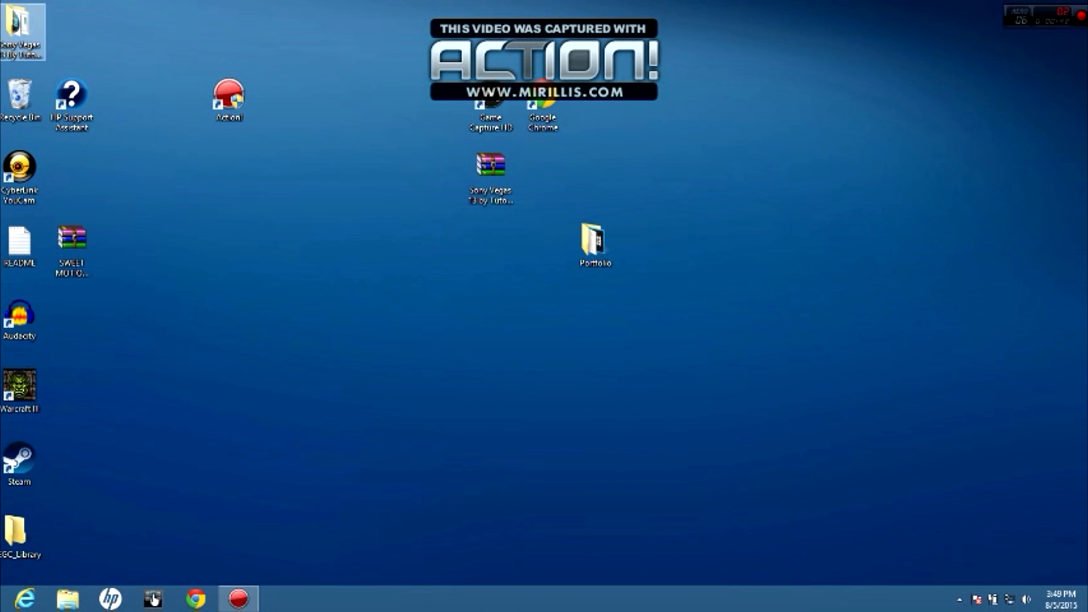
Run the vegaspro13.0.290 installer from the extracted folder and approve the User Account Control prompt
double_click(594, 241)
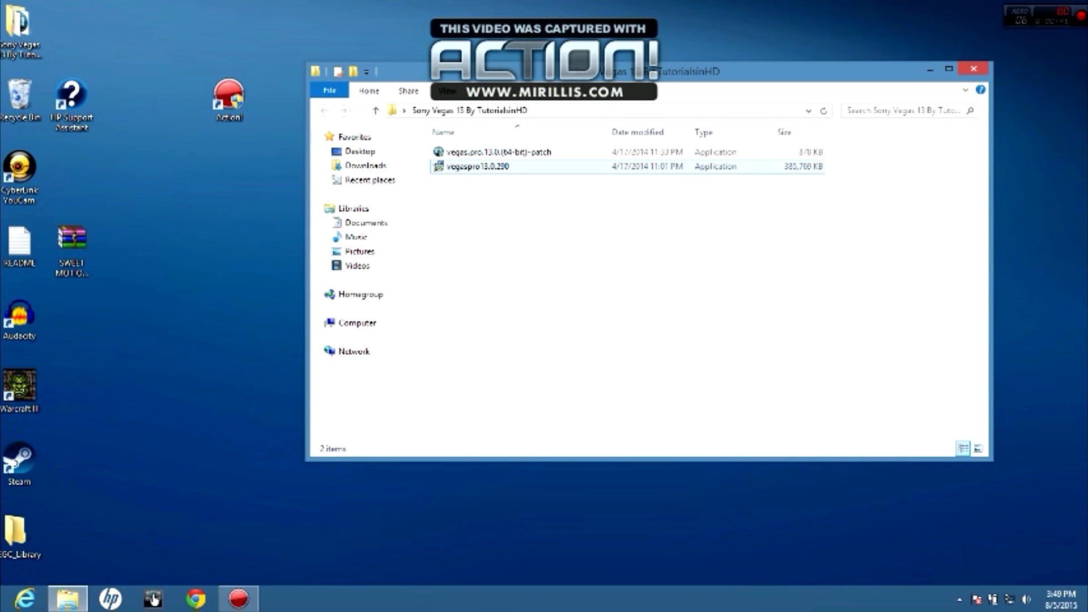
mouse_move(480, 166)
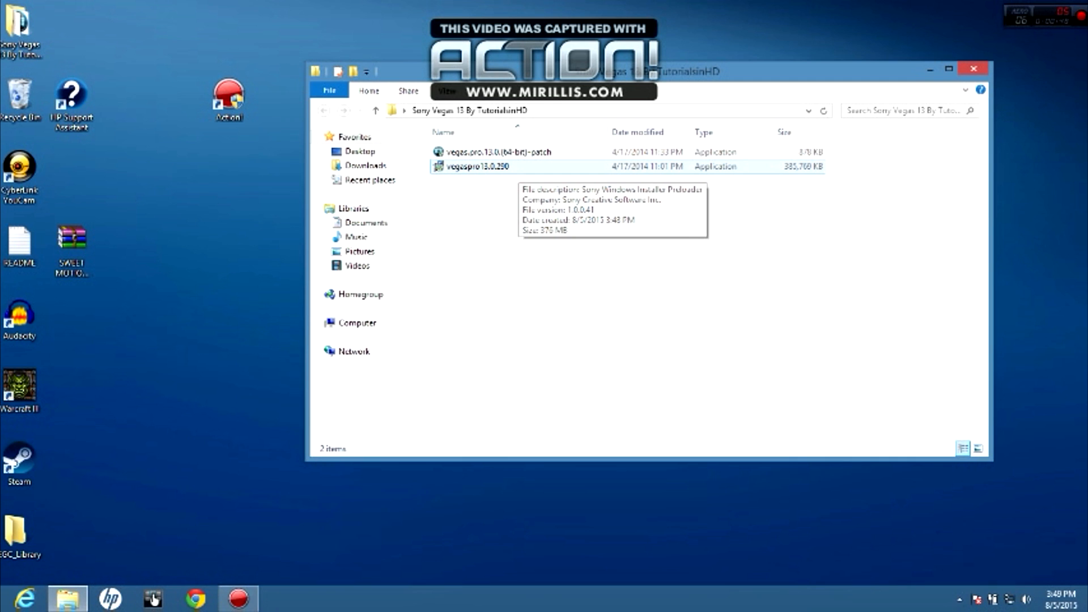
left_click(473, 167)
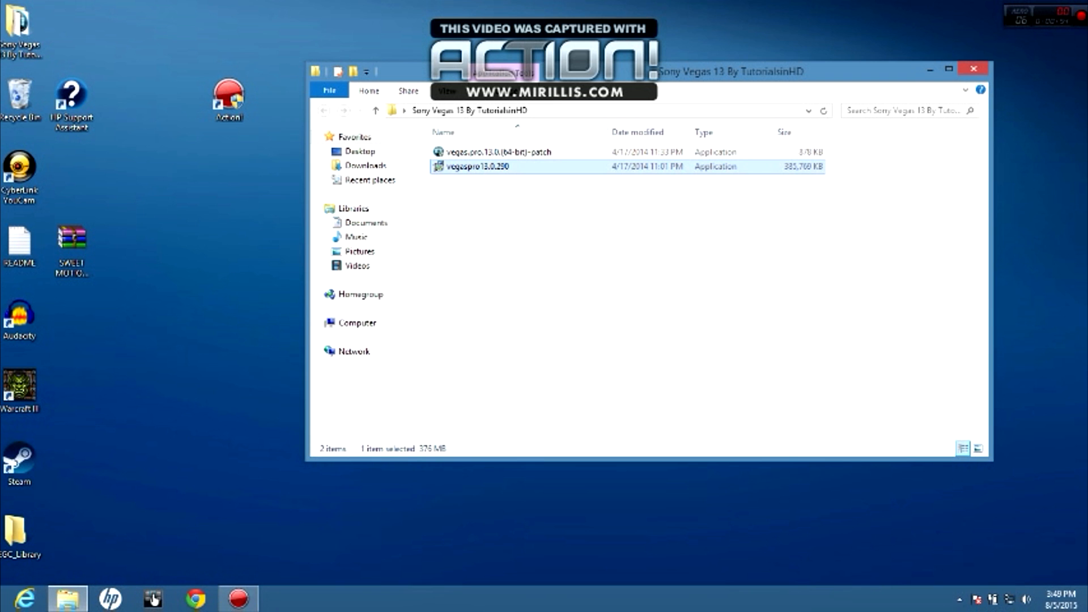
double_click(481, 165)
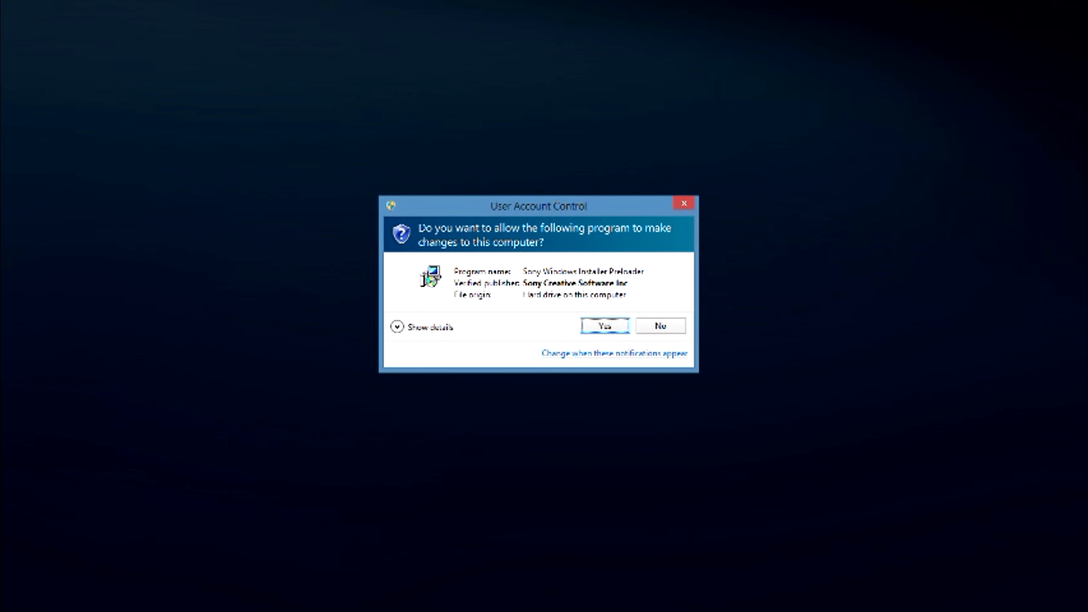
left_click(606, 325)
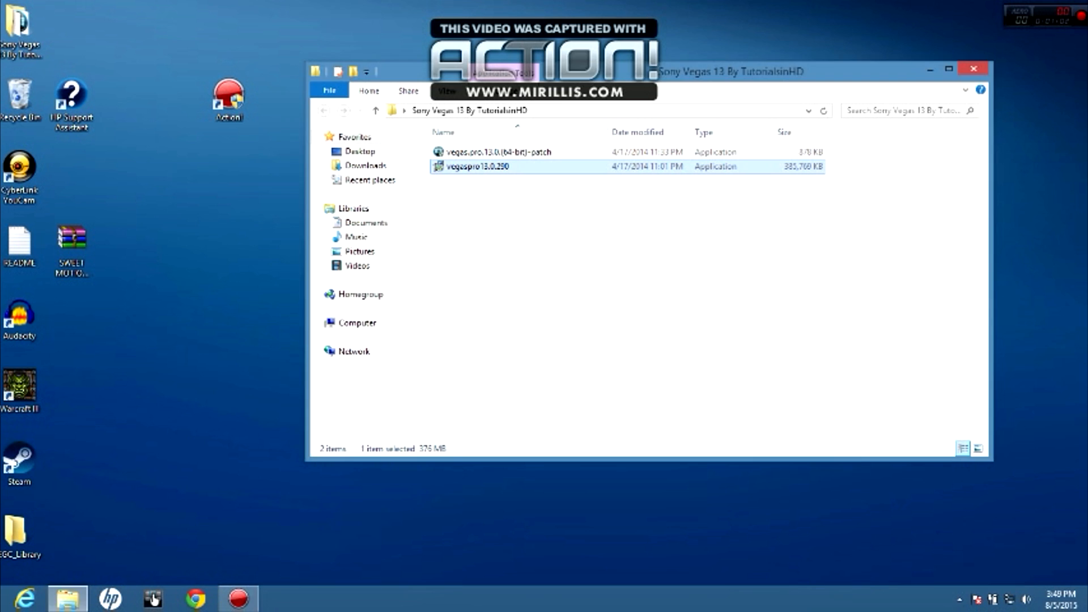
Relaunch the installer, keep English, and choose installing the current version rather than updating
double_click(476, 166)
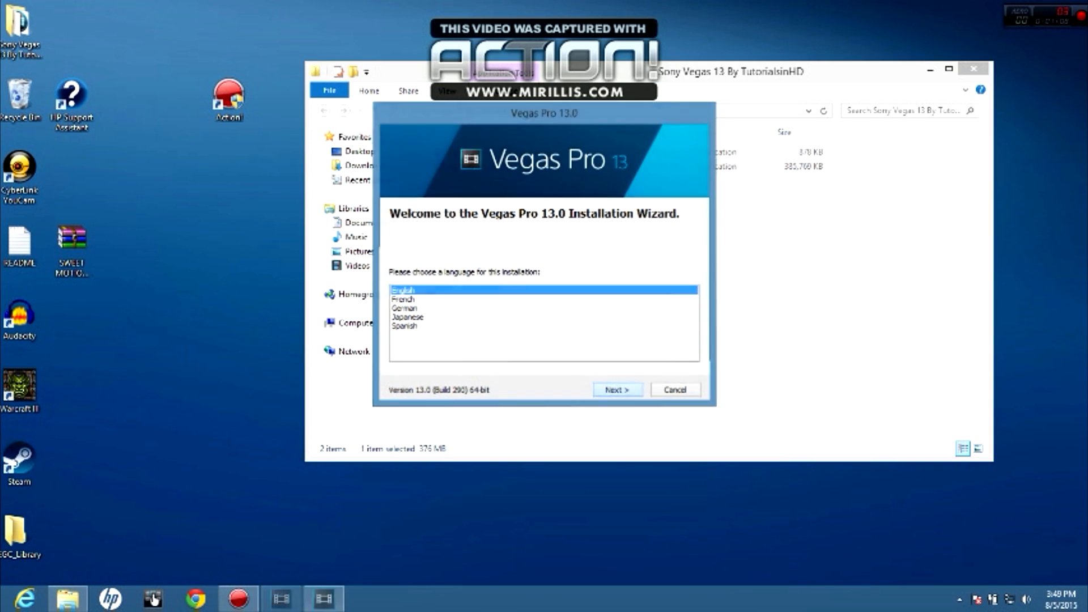
left_click(618, 390)
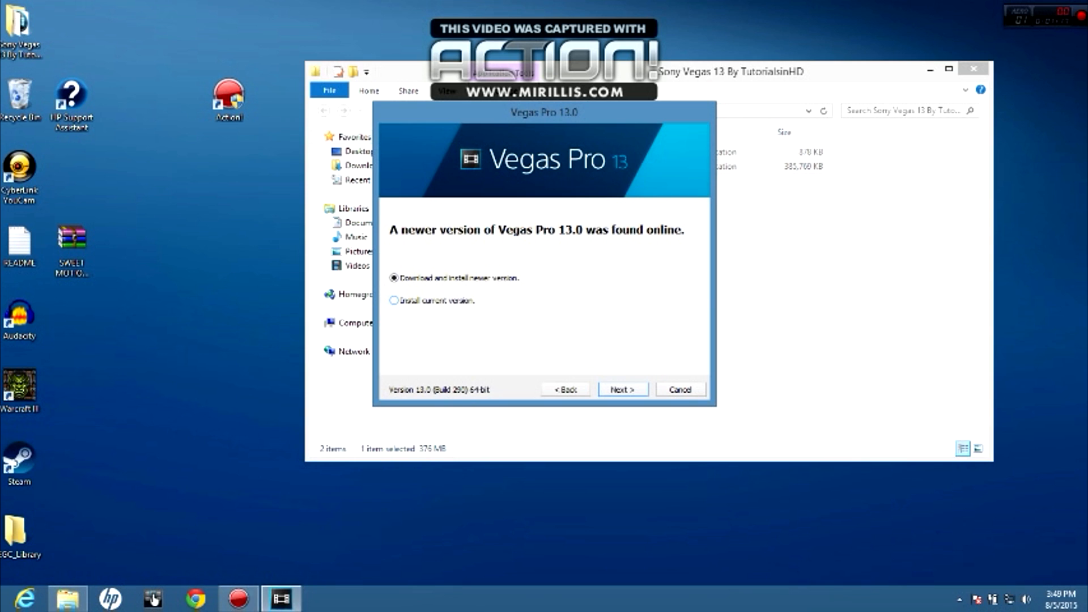
left_click(393, 300)
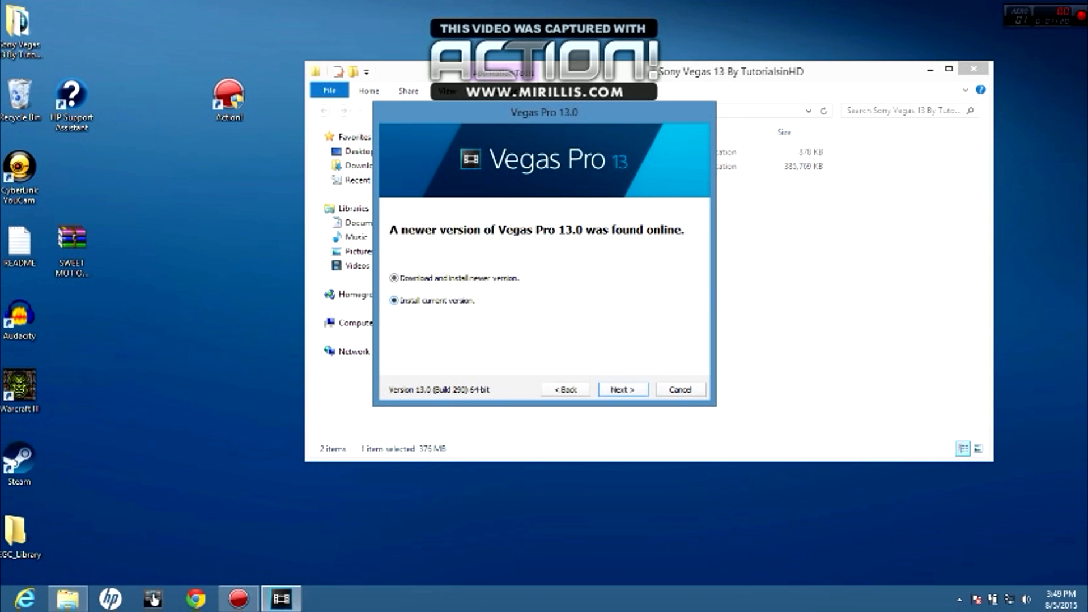
left_click(392, 300)
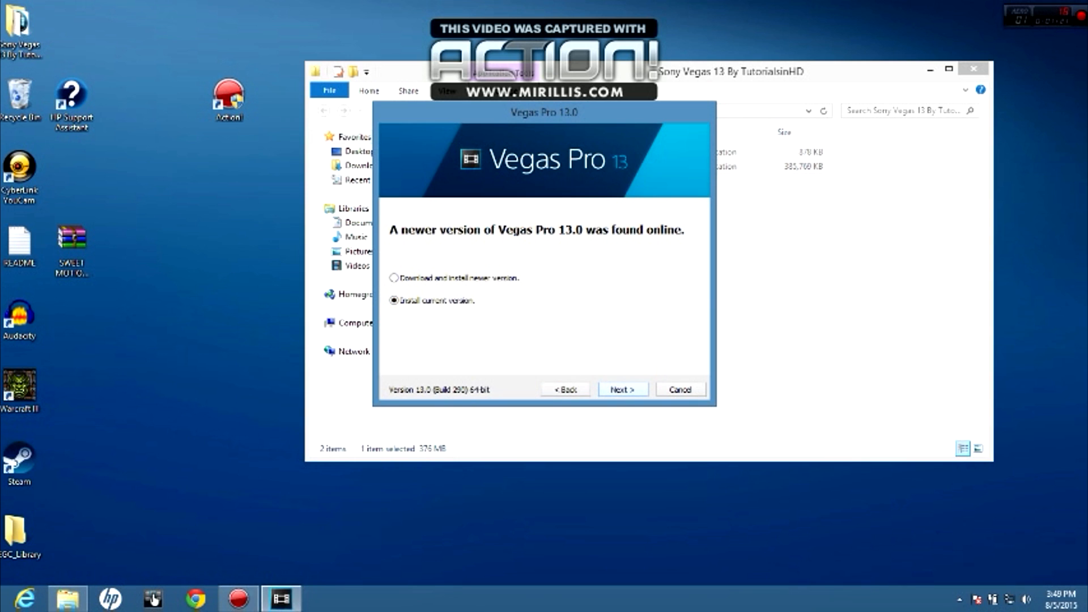
Accept the End User License Agreement and continue to the install-folder step
left_click(623, 389)
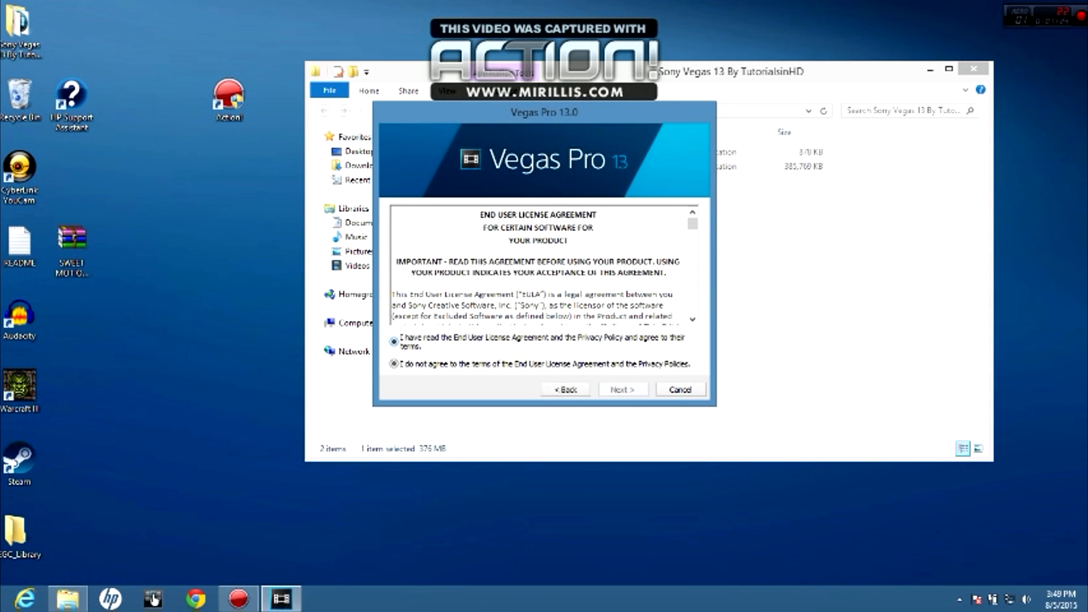
left_click(392, 343)
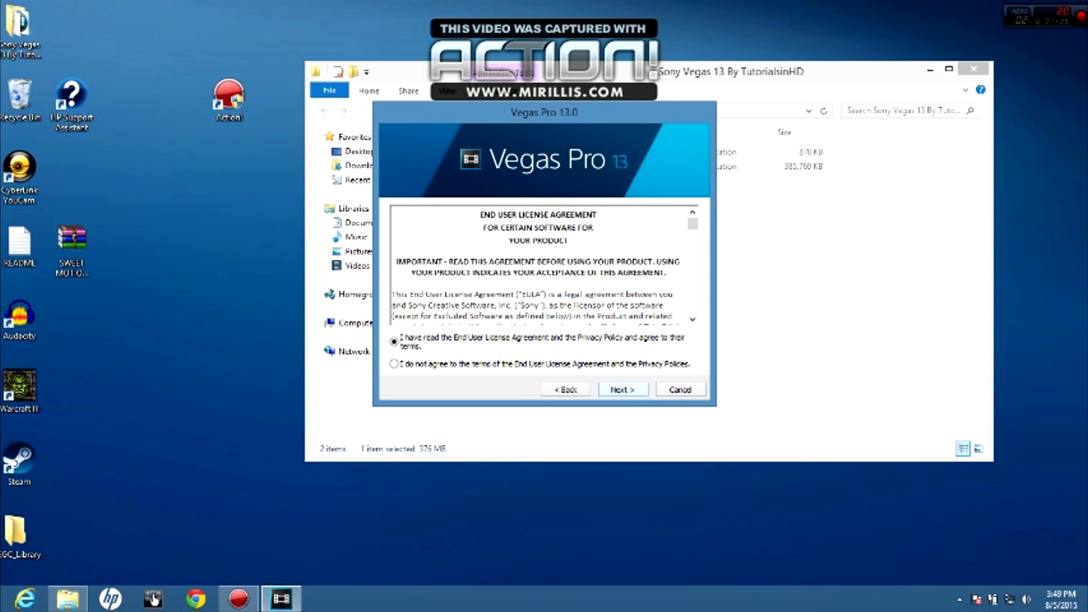
left_click(623, 390)
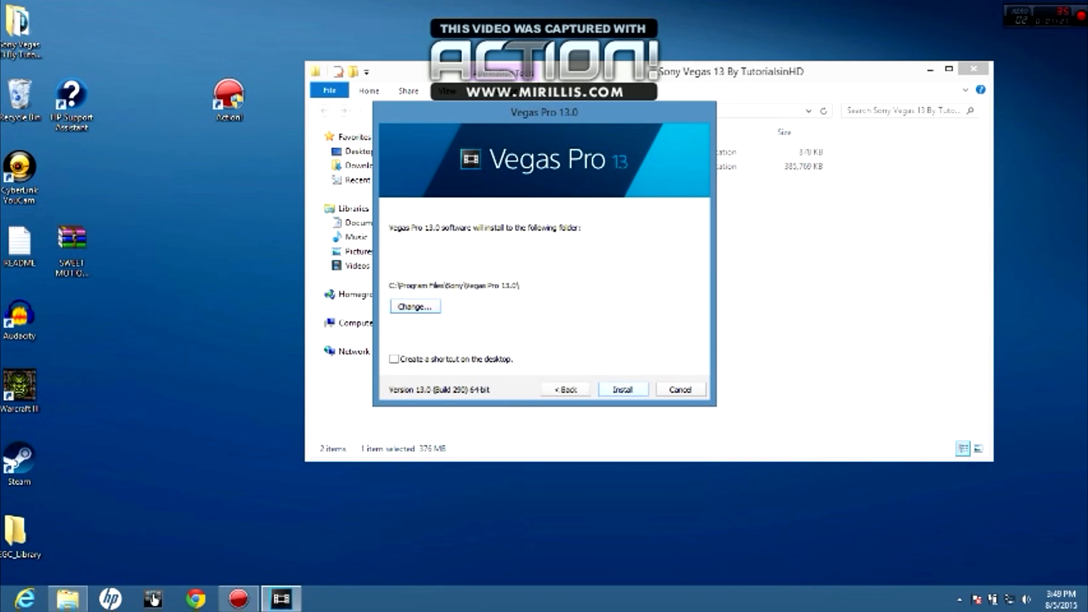
Install Vegas Pro 13.0 to the default program folder and finish the installer
left_click(622, 388)
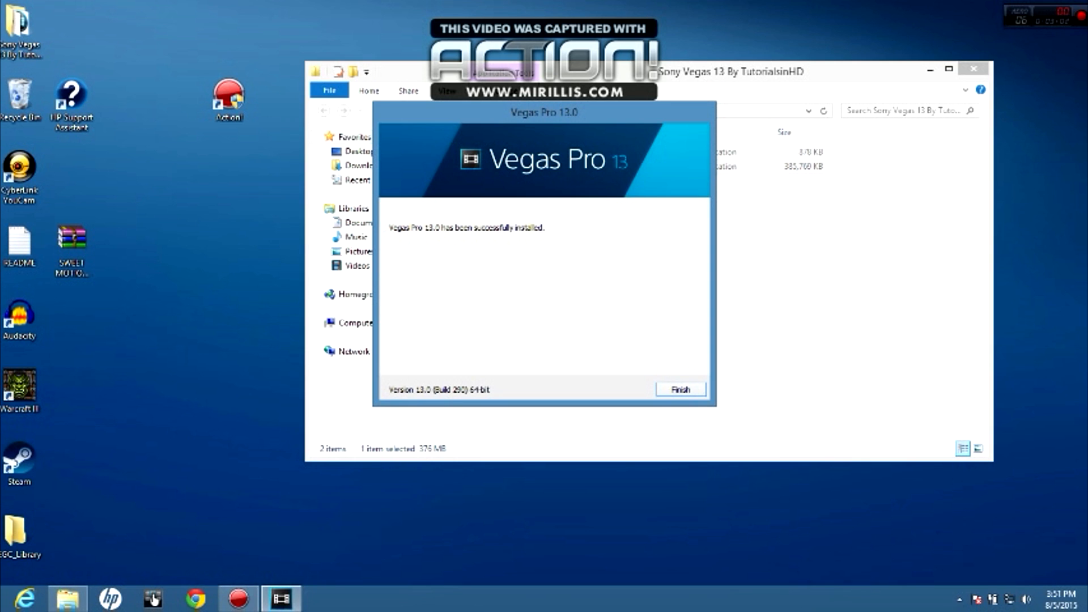
left_click(680, 389)
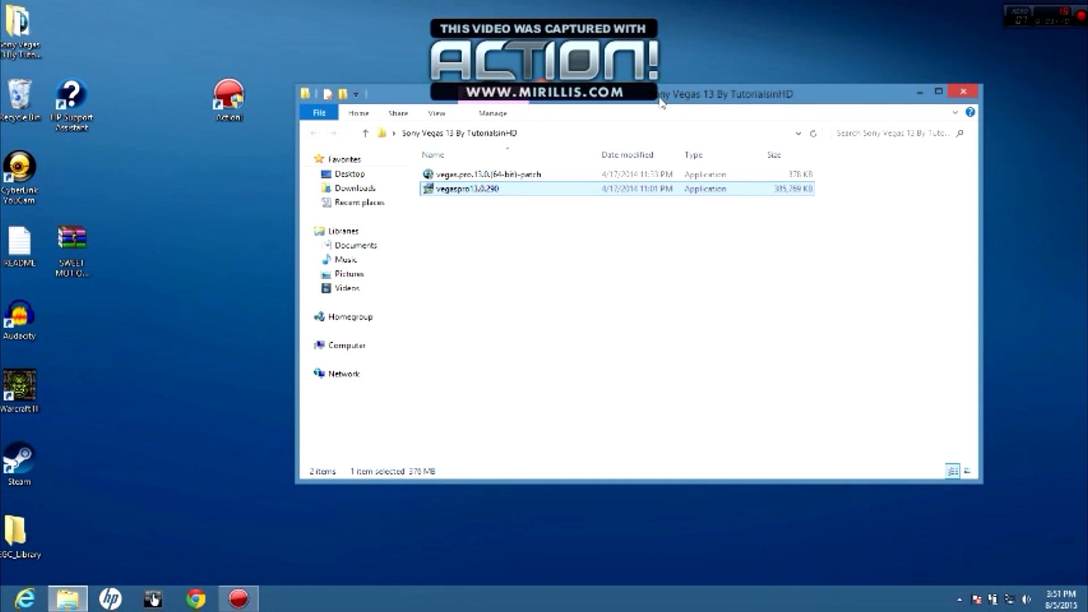
Run the vegas.pro.13.0 64-bit patch and approve its User Account Control prompt
left_click(492, 174)
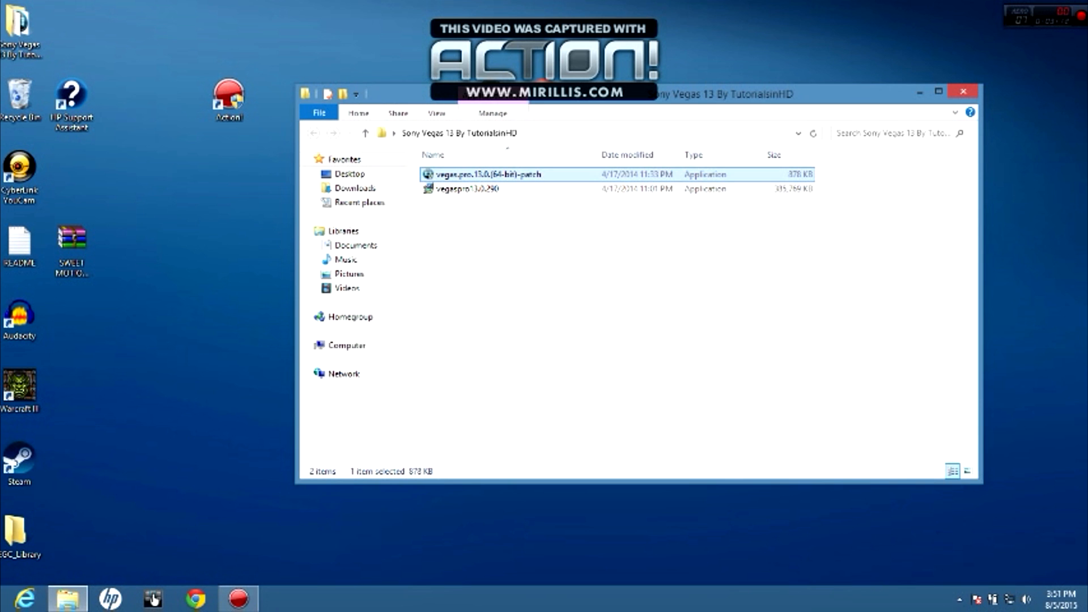
double_click(485, 175)
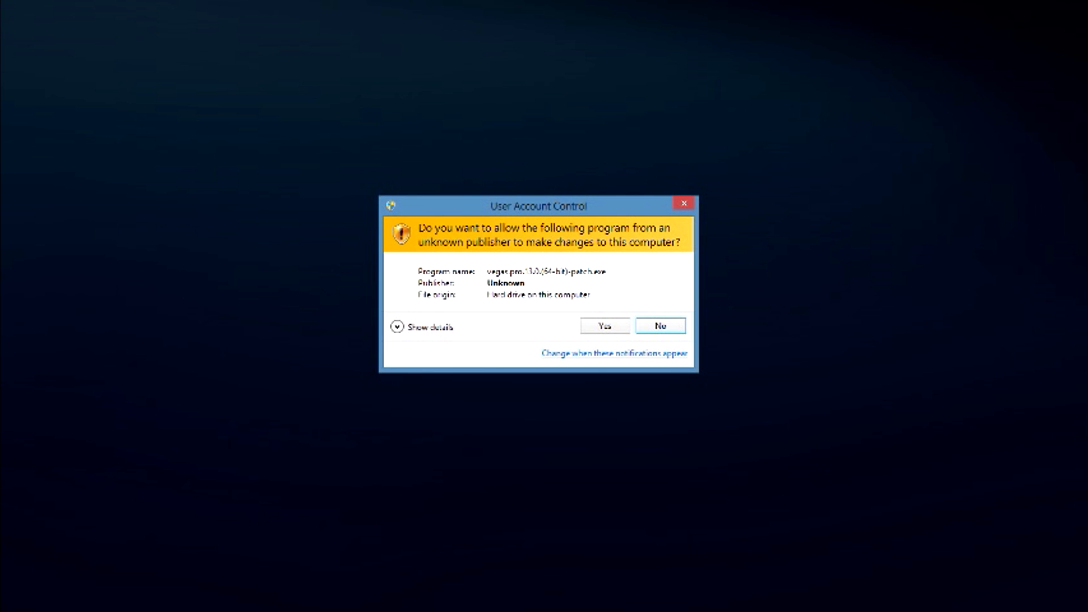
left_click(605, 325)
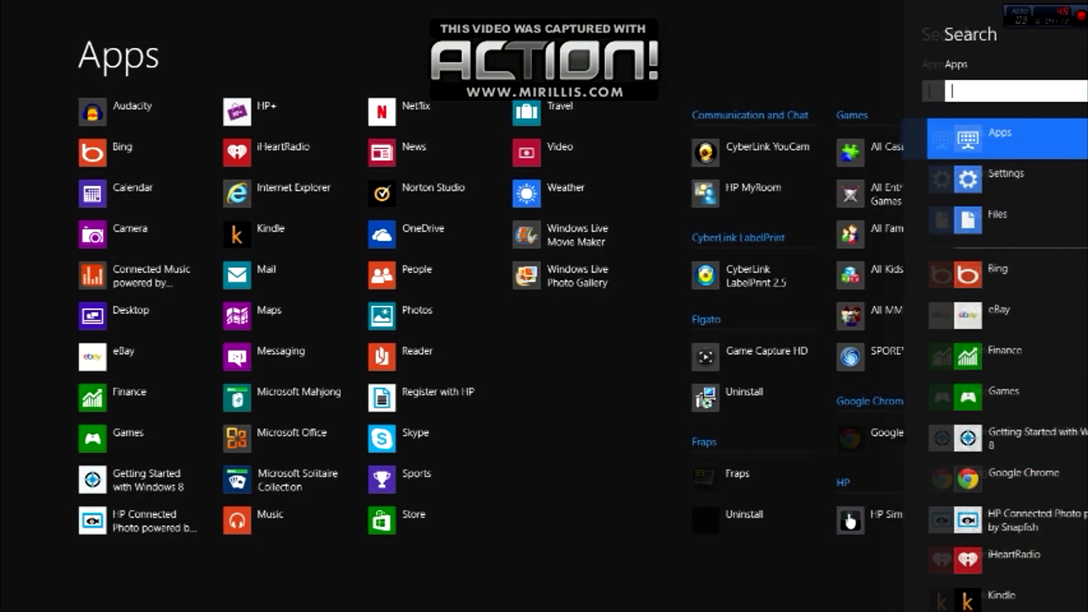
Search the Apps screen for 'vegas' to find Vegas Pro 13.0 (64-bit)
type("sony")
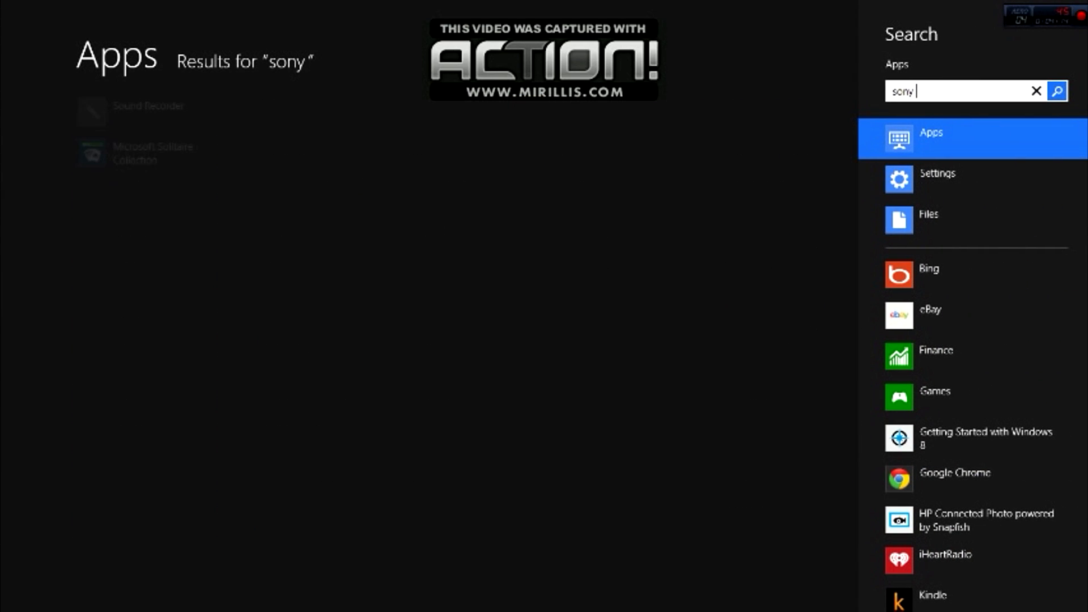
type("vegas")
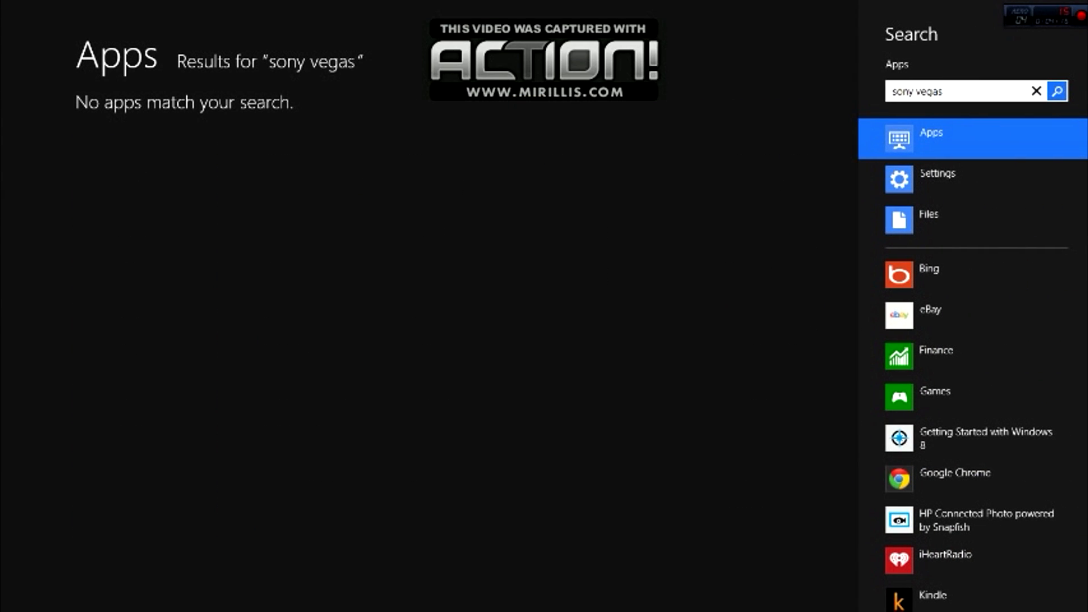
left_click(1035, 90)
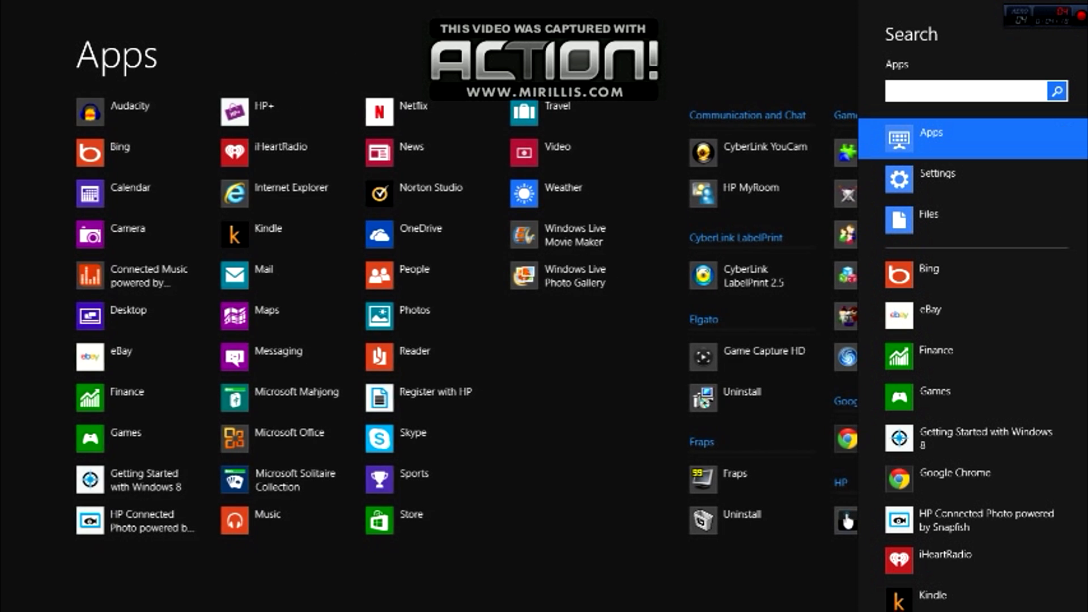
type("vegas")
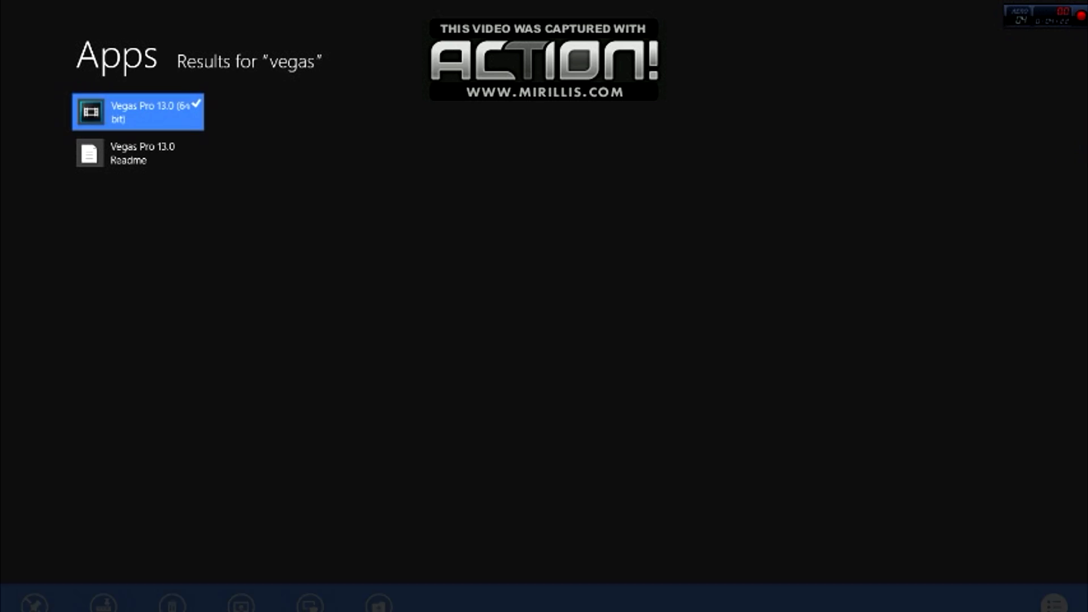
Open the file location holding the Vegas Pro 13.0 (64-bit) shortcut
right_click(141, 112)
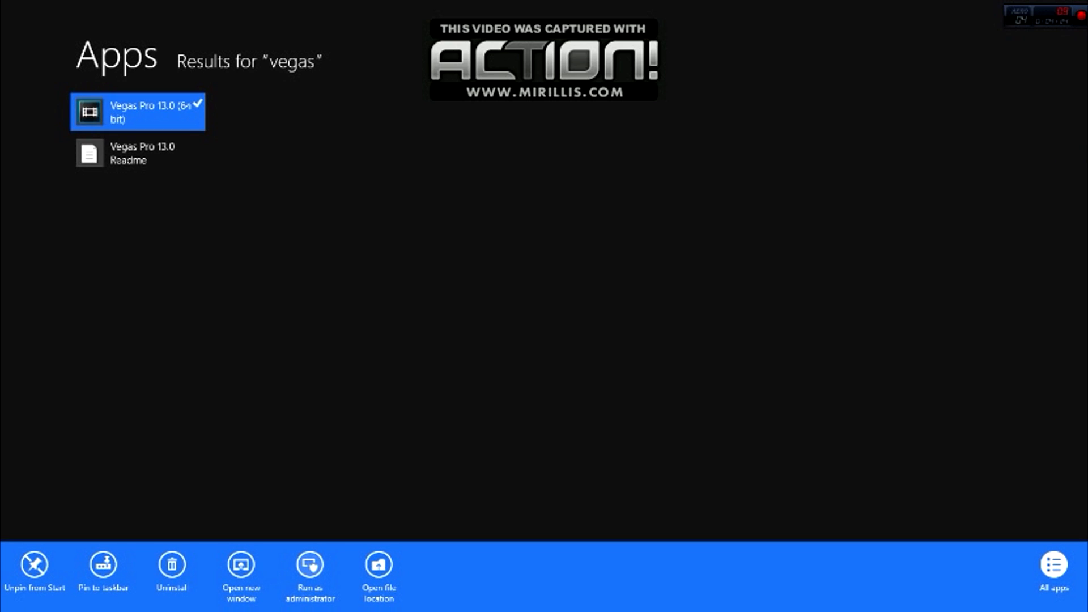
left_click(378, 566)
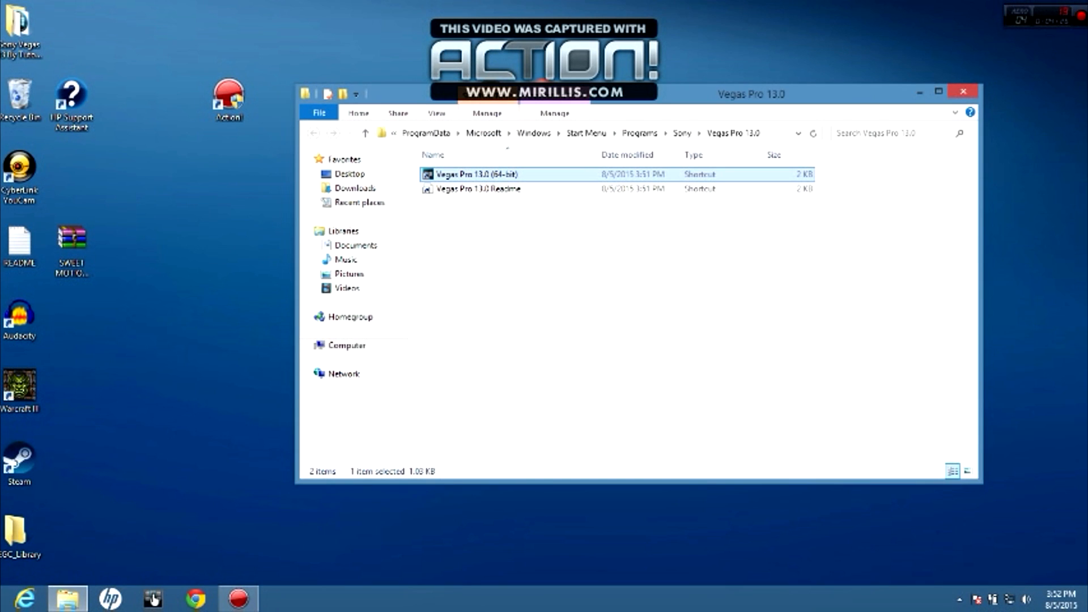
Put the Vegas Pro 13.0 (64-bit) shortcut on the desktop and launch Vegas Pro from it
left_click_drag(479, 174, 228, 250)
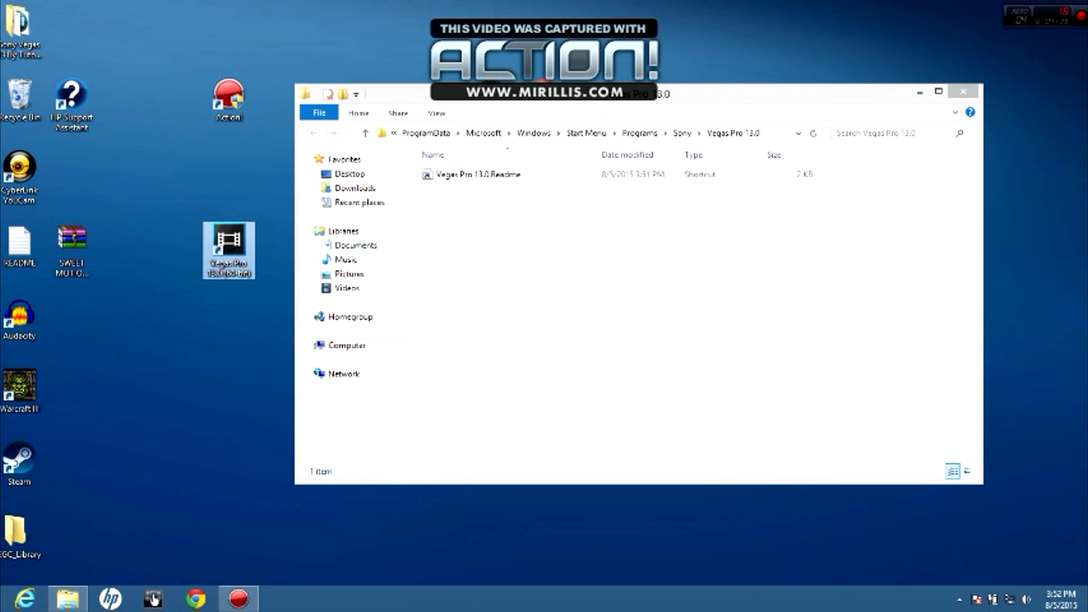
left_click(962, 90)
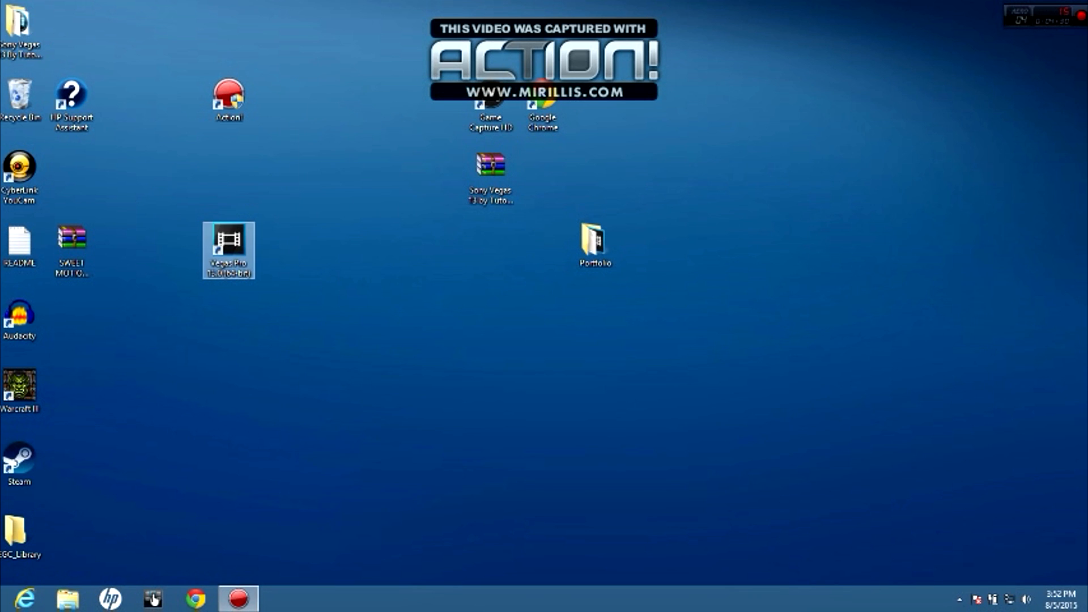
double_click(227, 249)
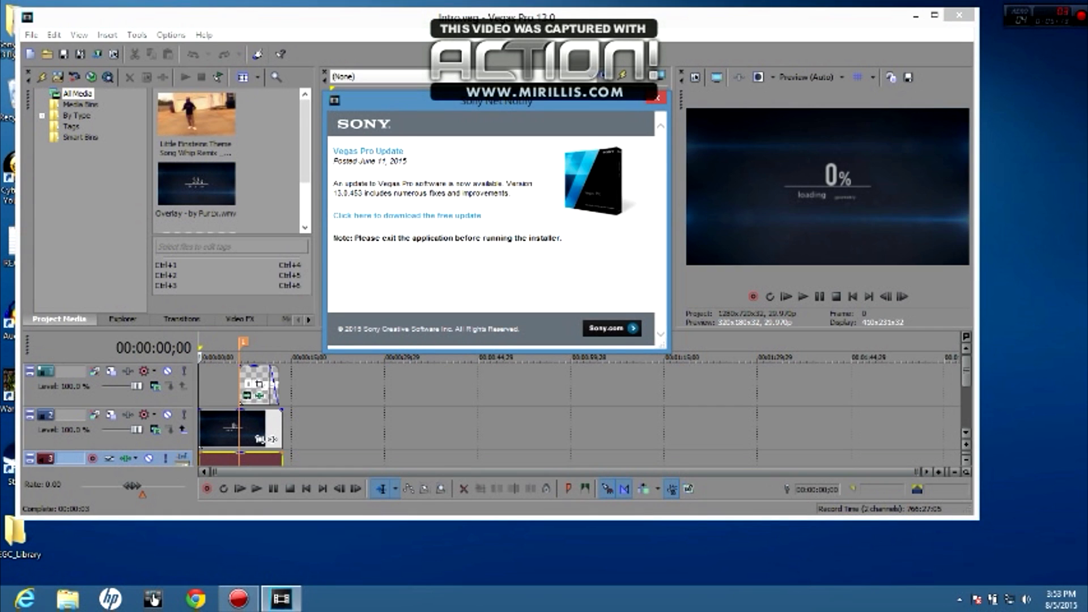
Dismiss the Sony Net Notify update popup to reveal the full editing window
left_click(654, 99)
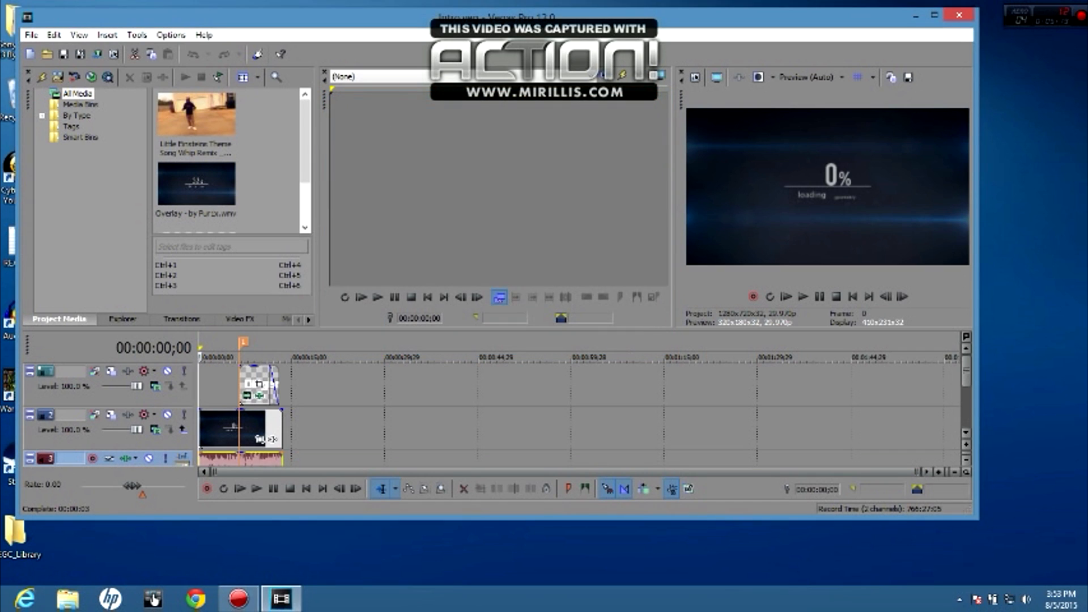